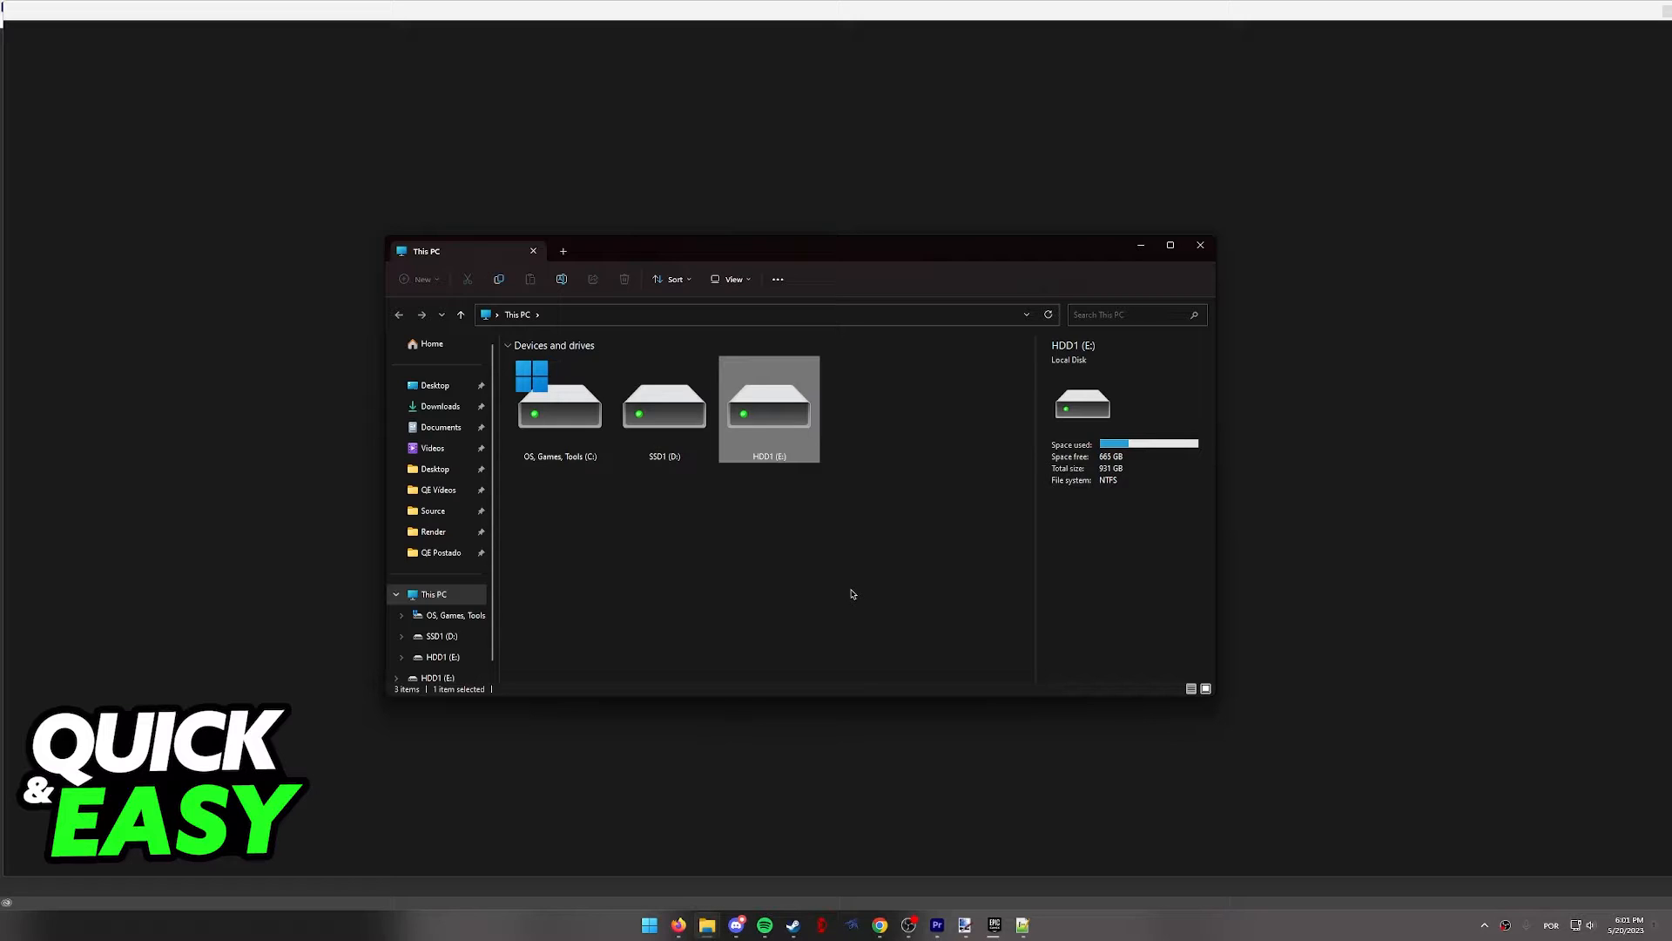
pyautogui.moveTo(566, 437)
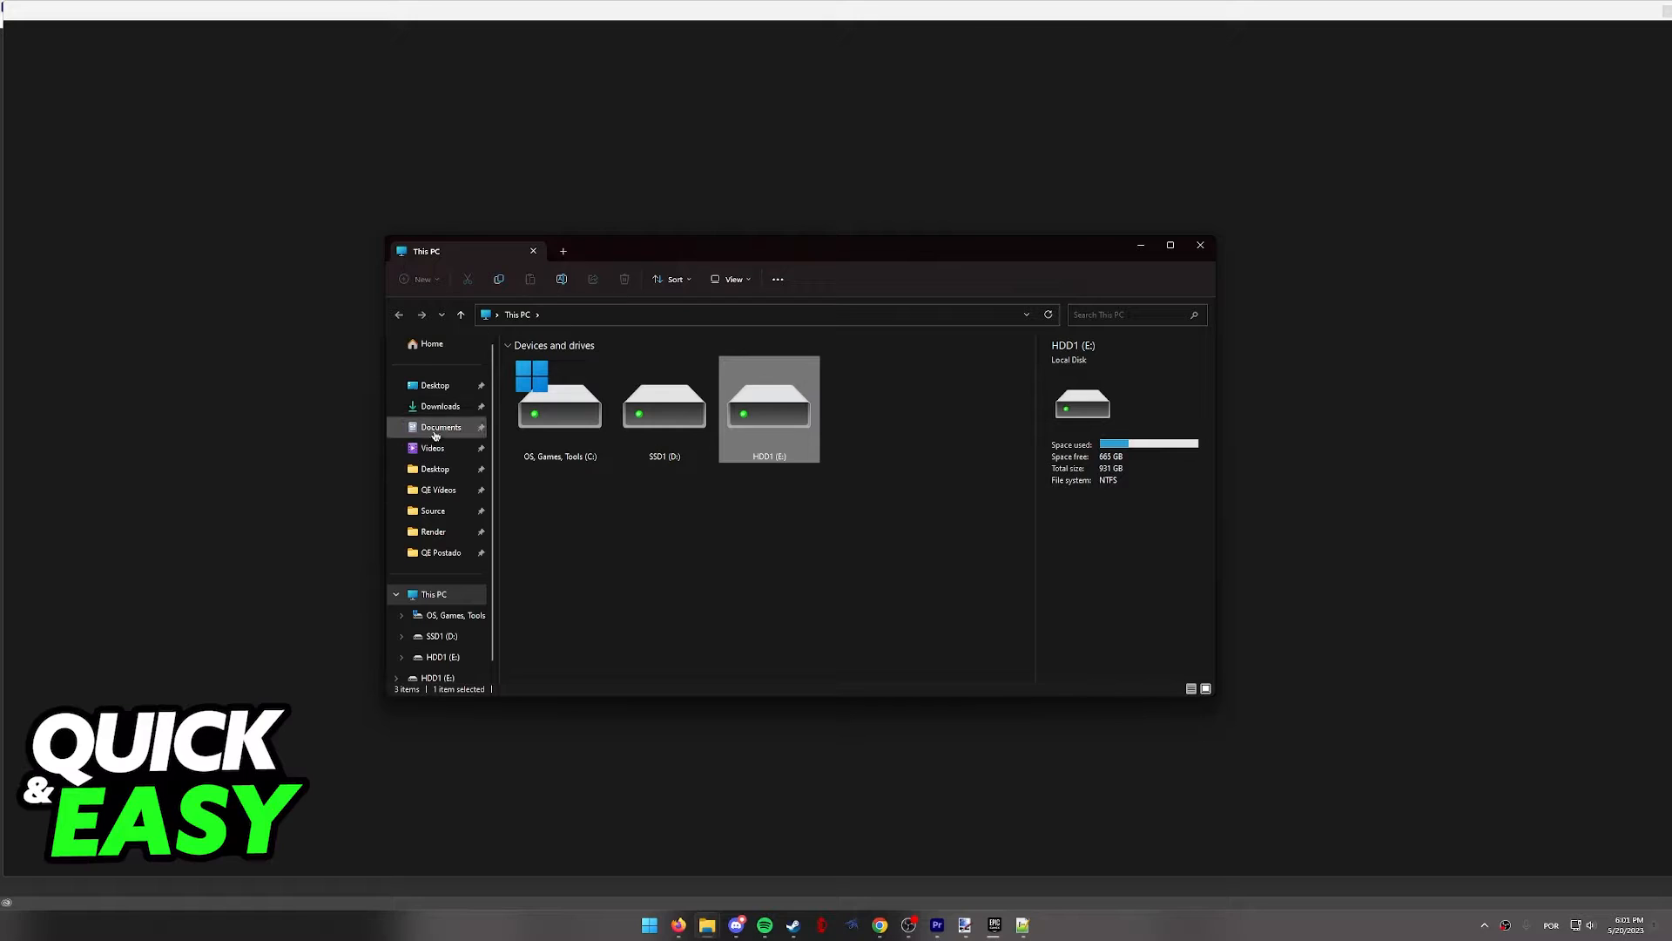
# - Navigate to the Documents folder from the navigation pane
pyautogui.click(441, 426)
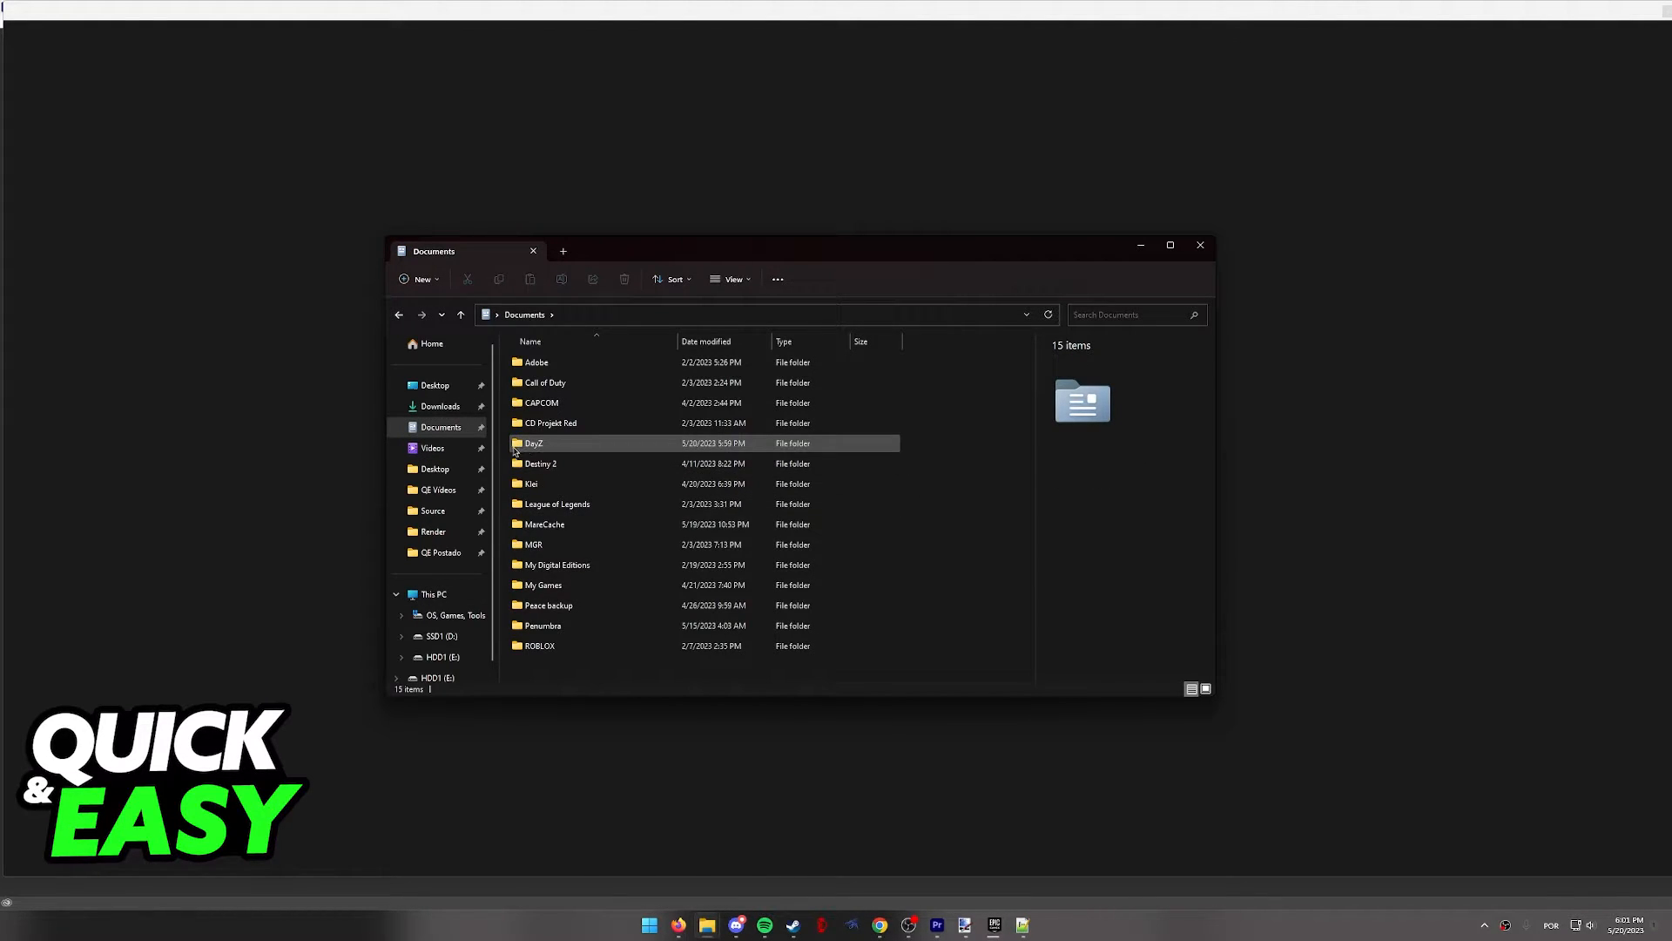
# - Enter the DayZ folder inside Documents
pyautogui.click(533, 442)
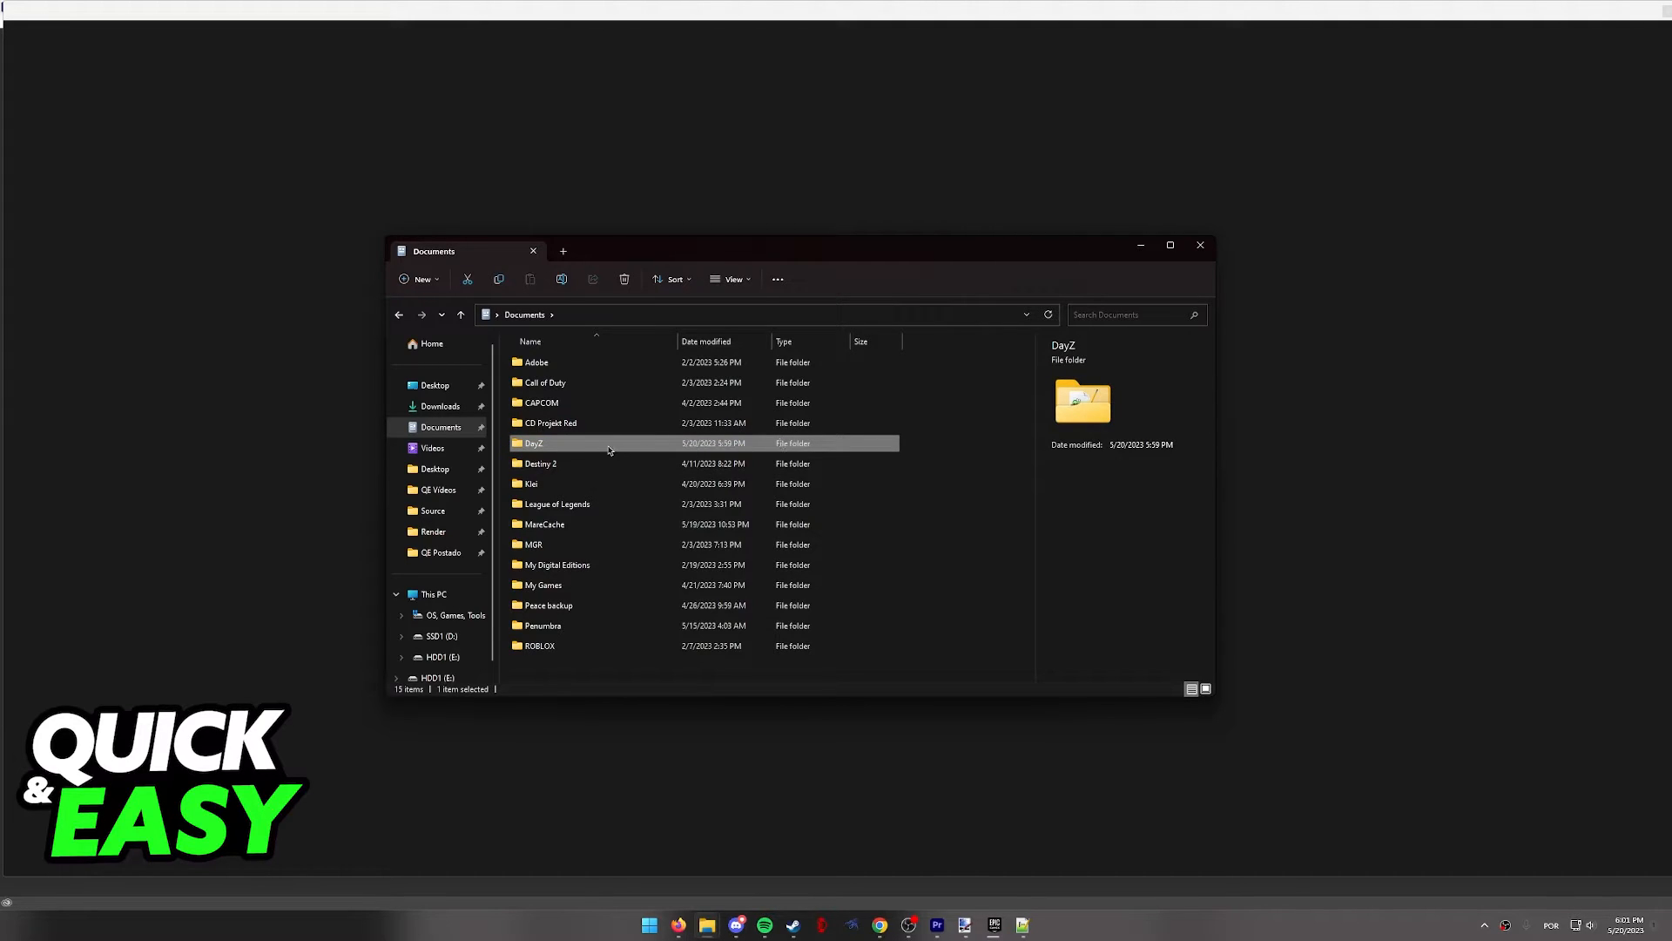
pyautogui.doubleClick(533, 442)
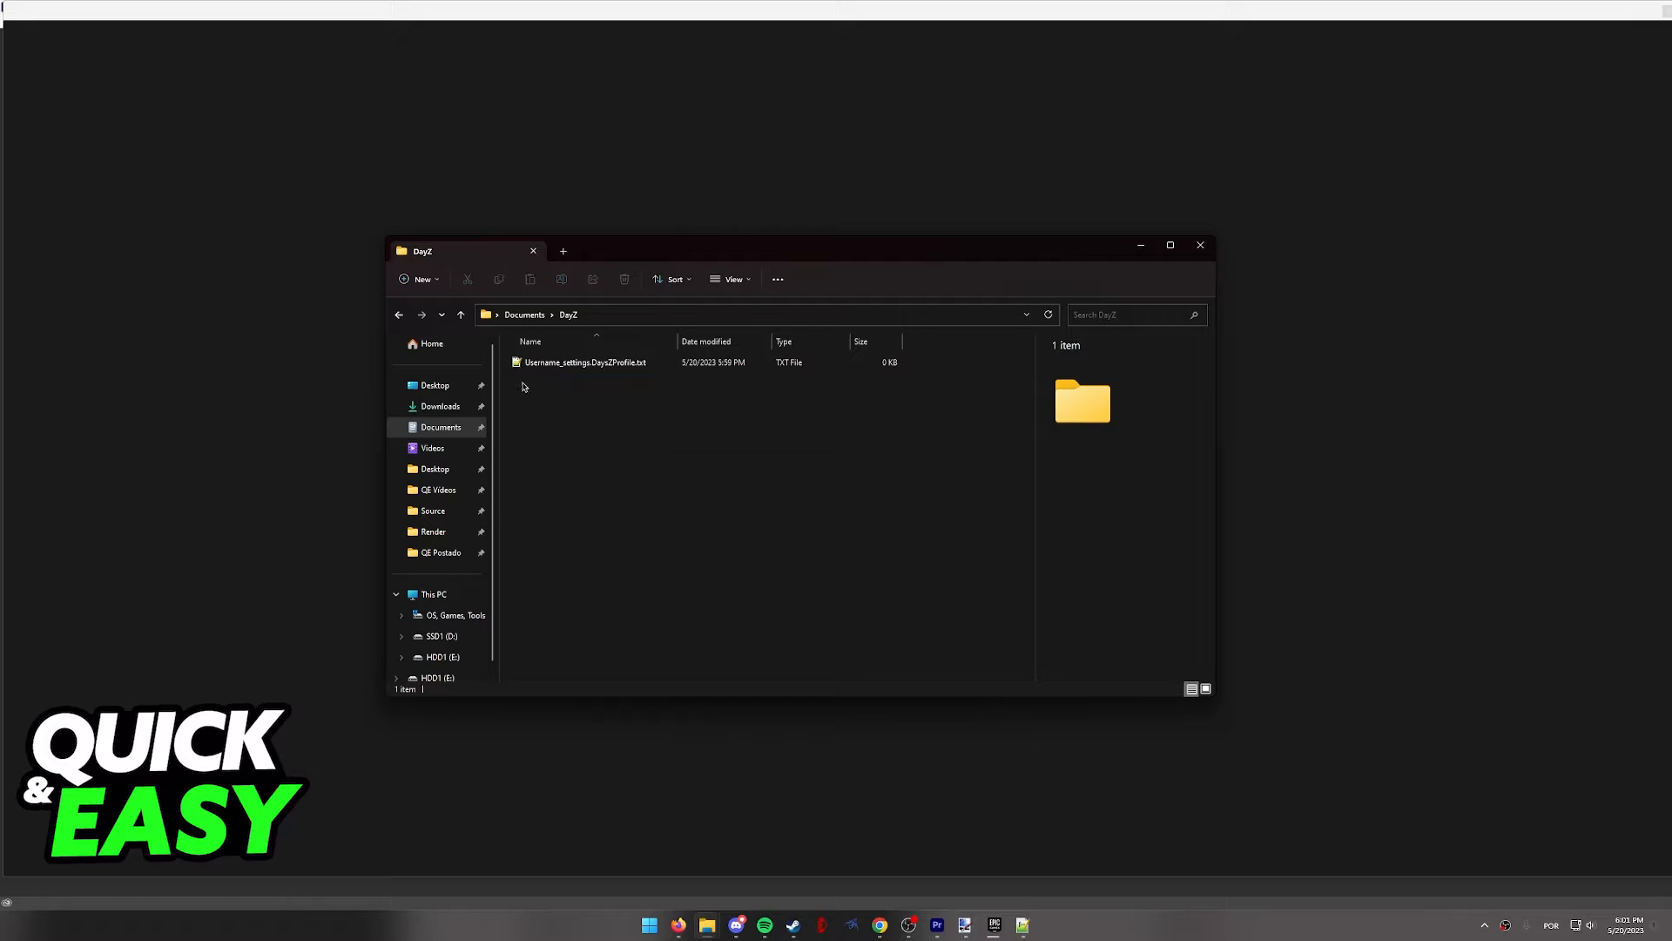
pyautogui.moveTo(569, 387)
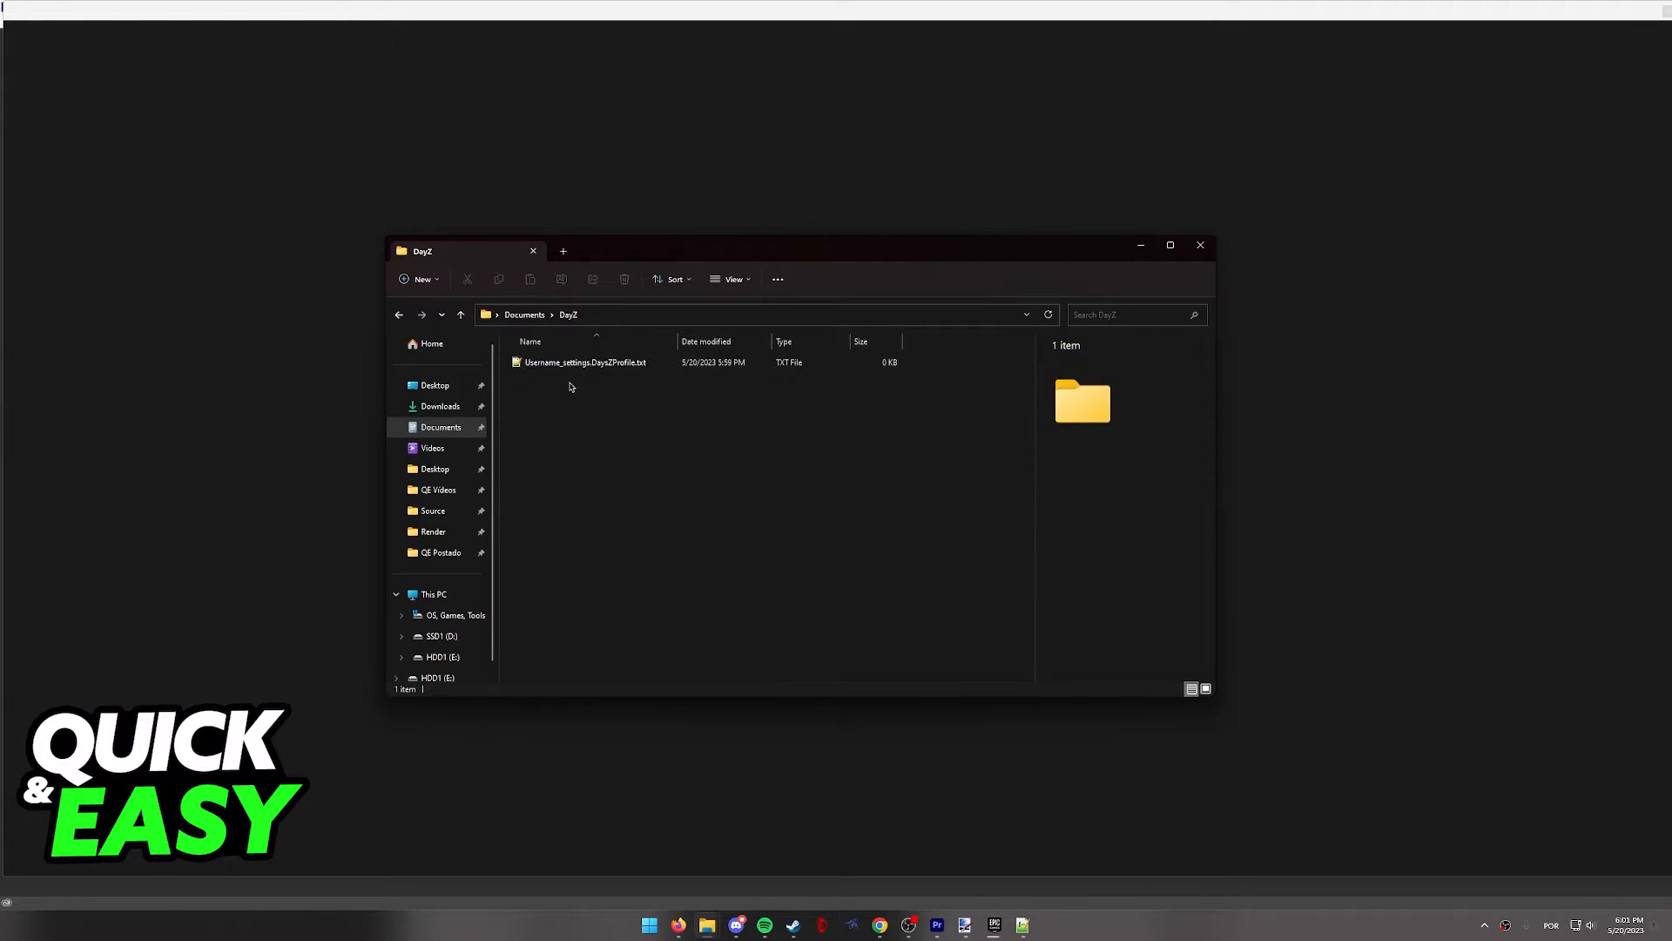
# - Open the DayZ profile settings .txt file with Notepad++ via Open with
pyautogui.click(585, 363)
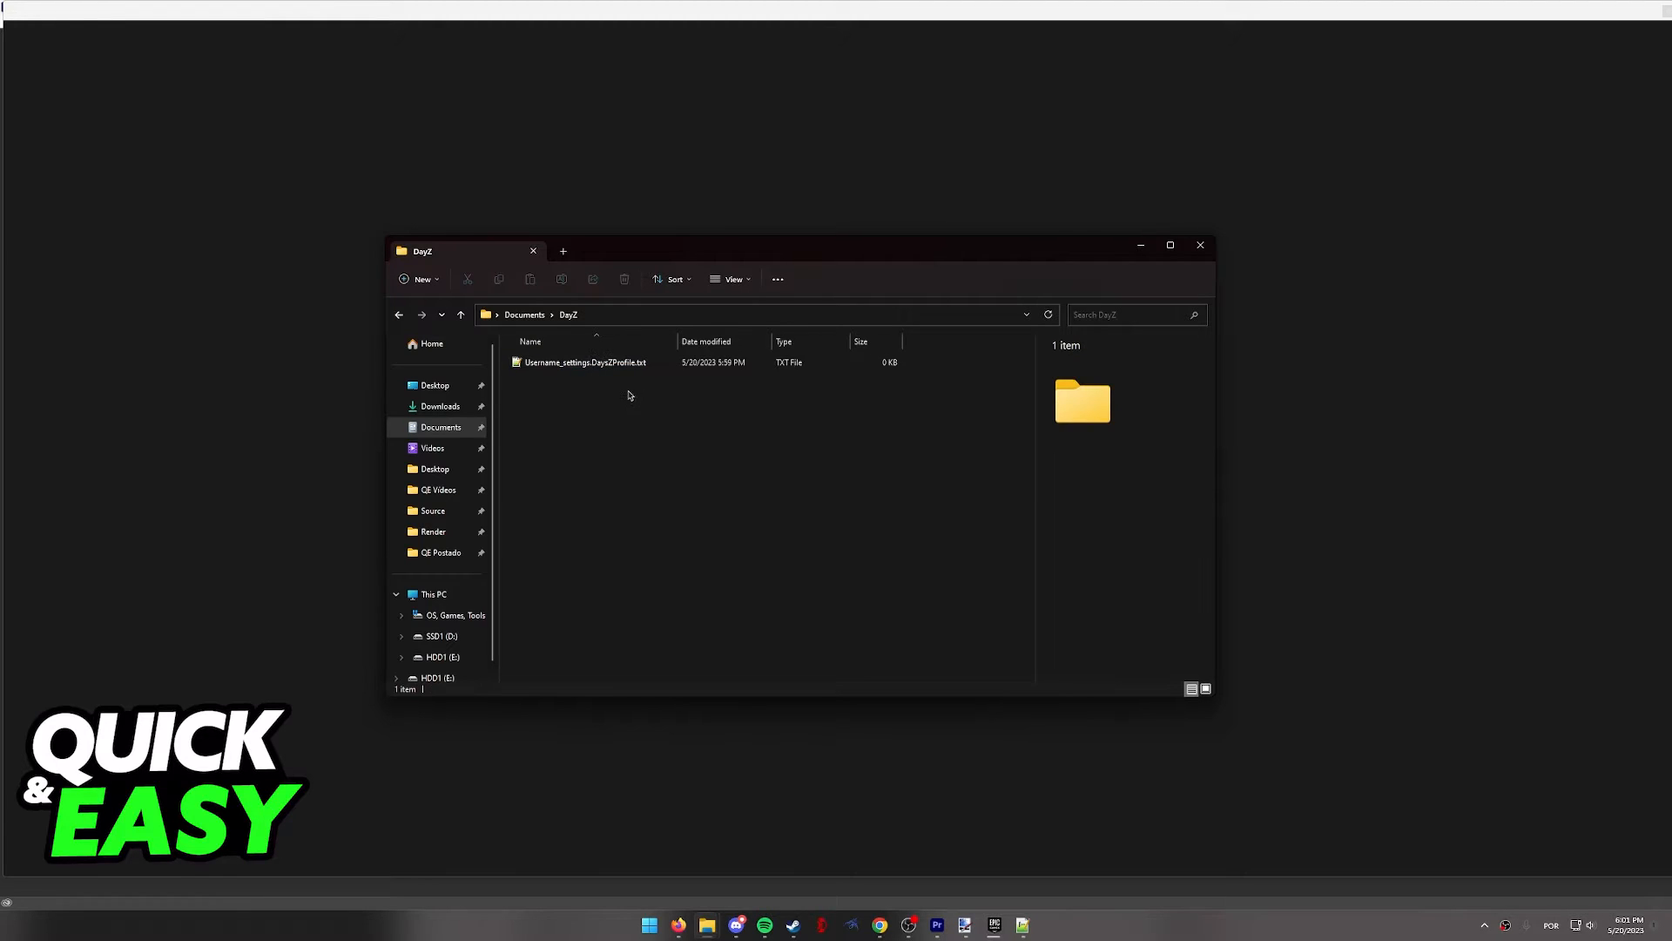
pyautogui.rightClick(583, 362)
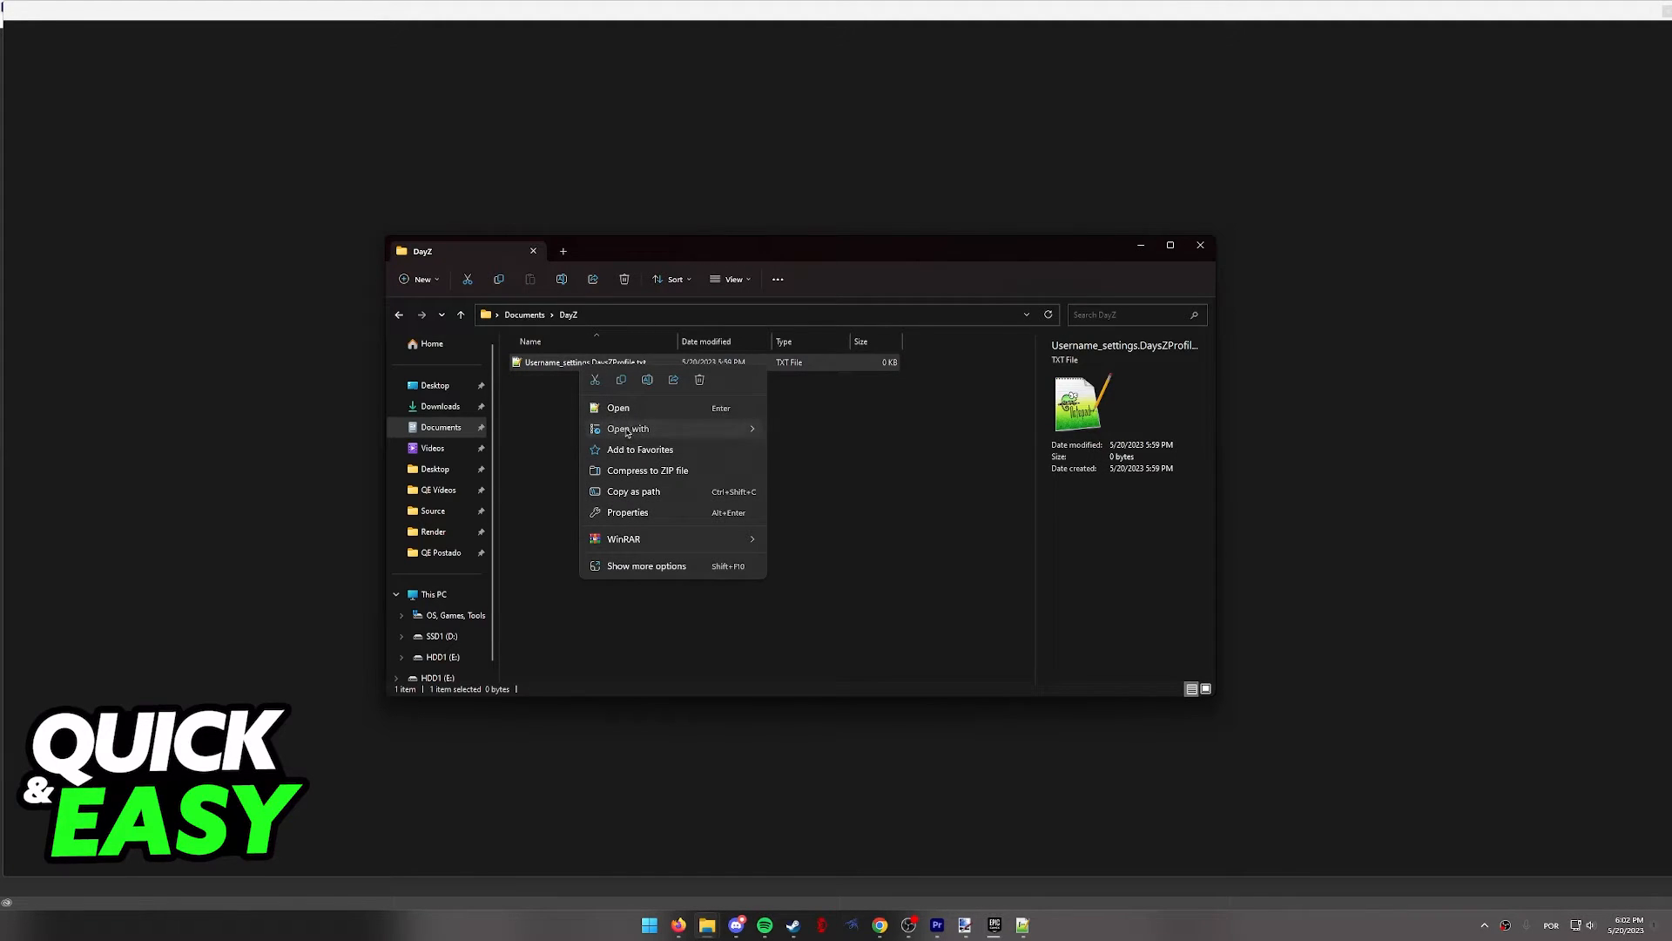
pyautogui.click(627, 428)
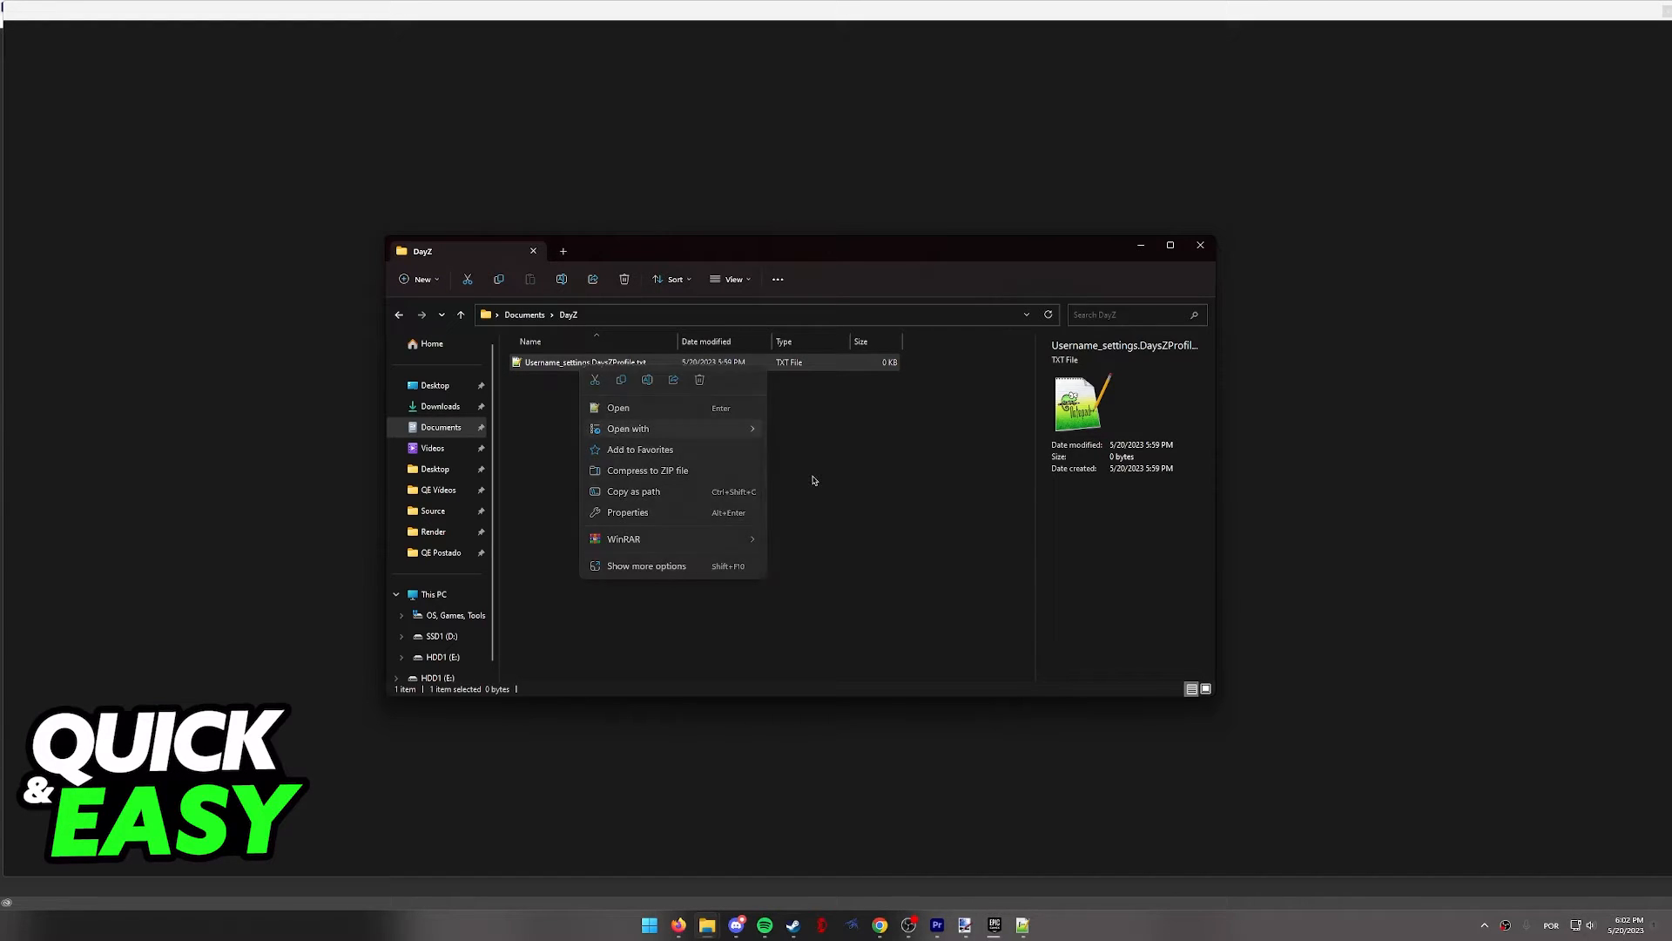
pyautogui.click(616, 406)
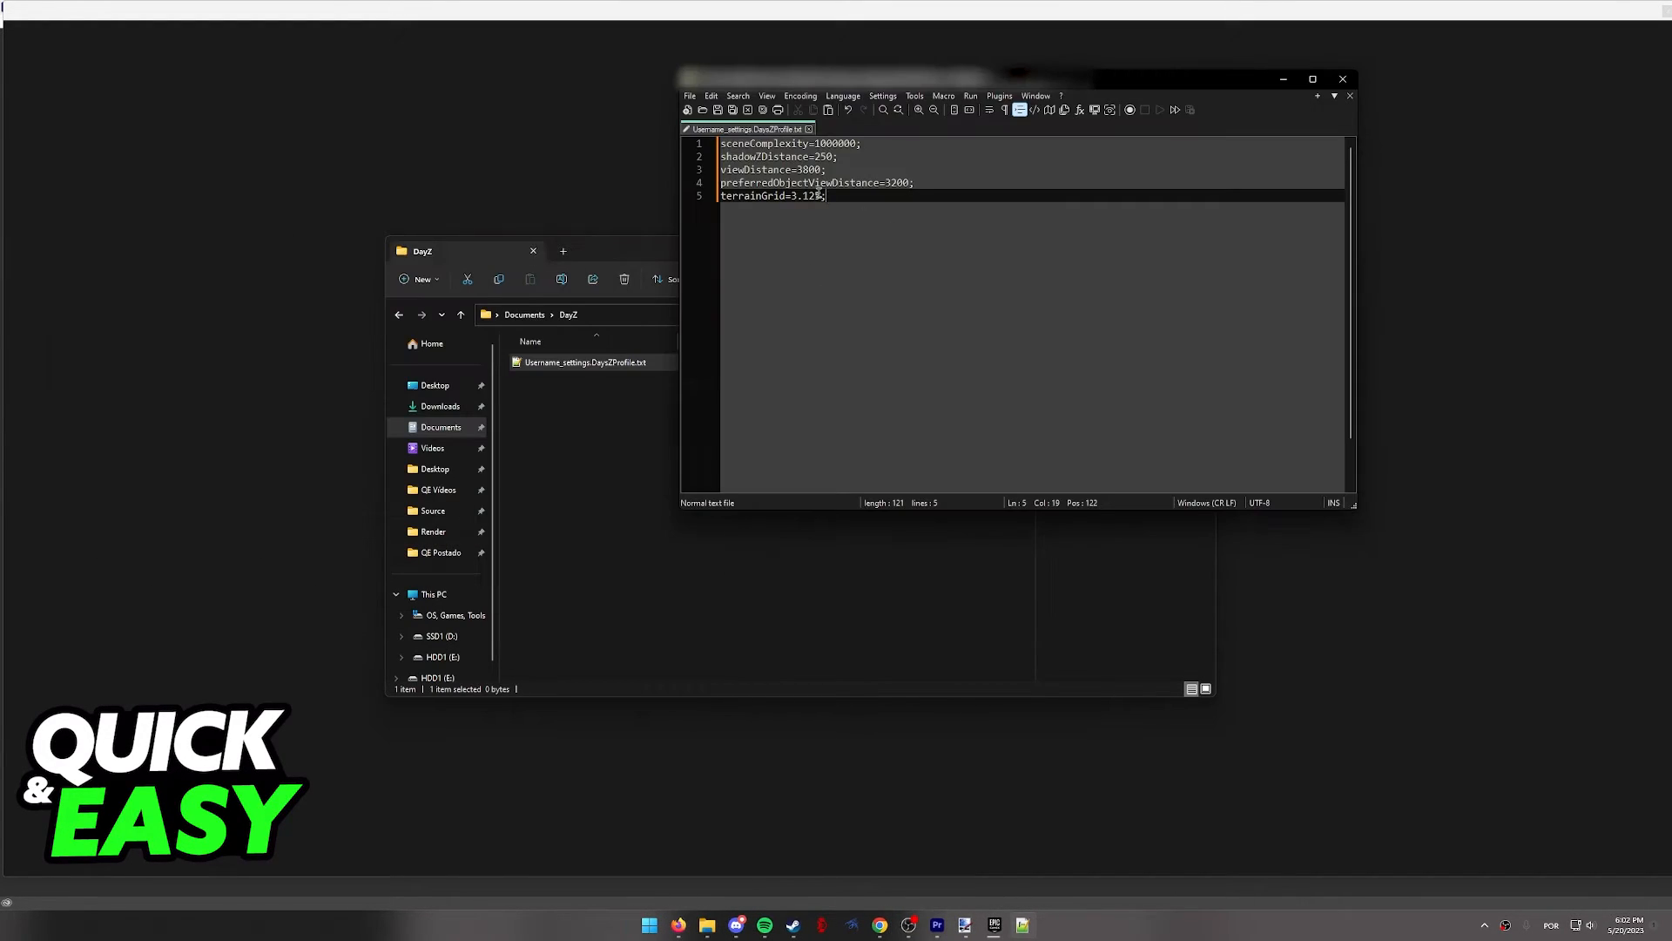
# - Select the viewDistance value 3800 on its settings line for replacement
pyautogui.press('ctrl+a')
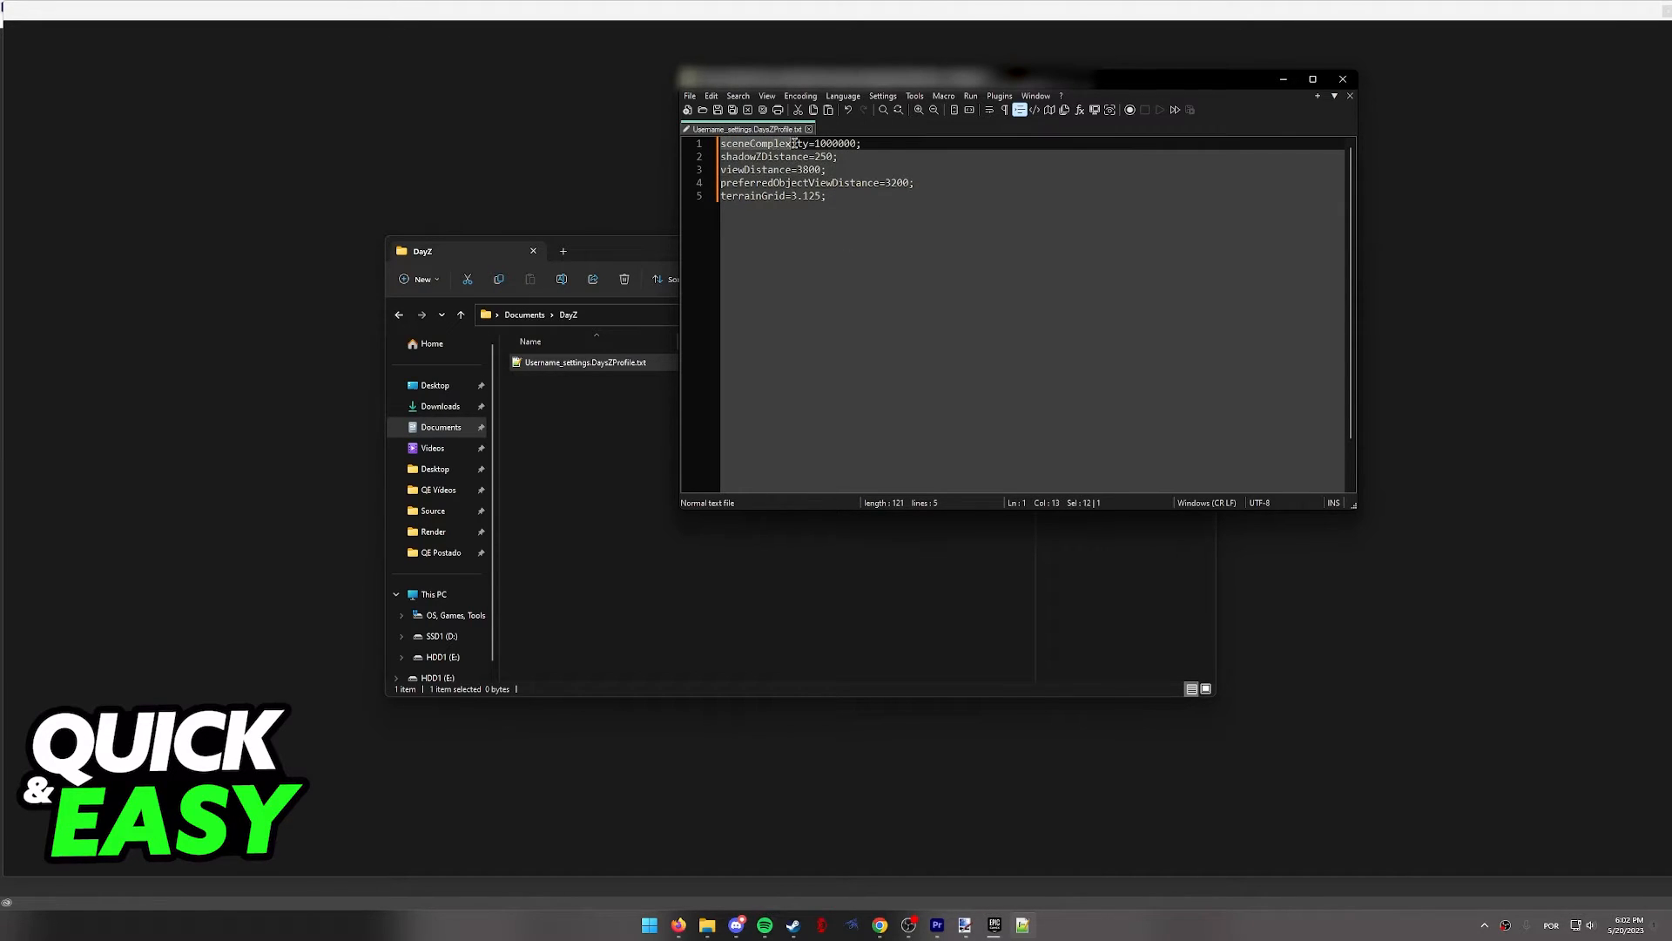
pyautogui.doubleClick(763, 142)
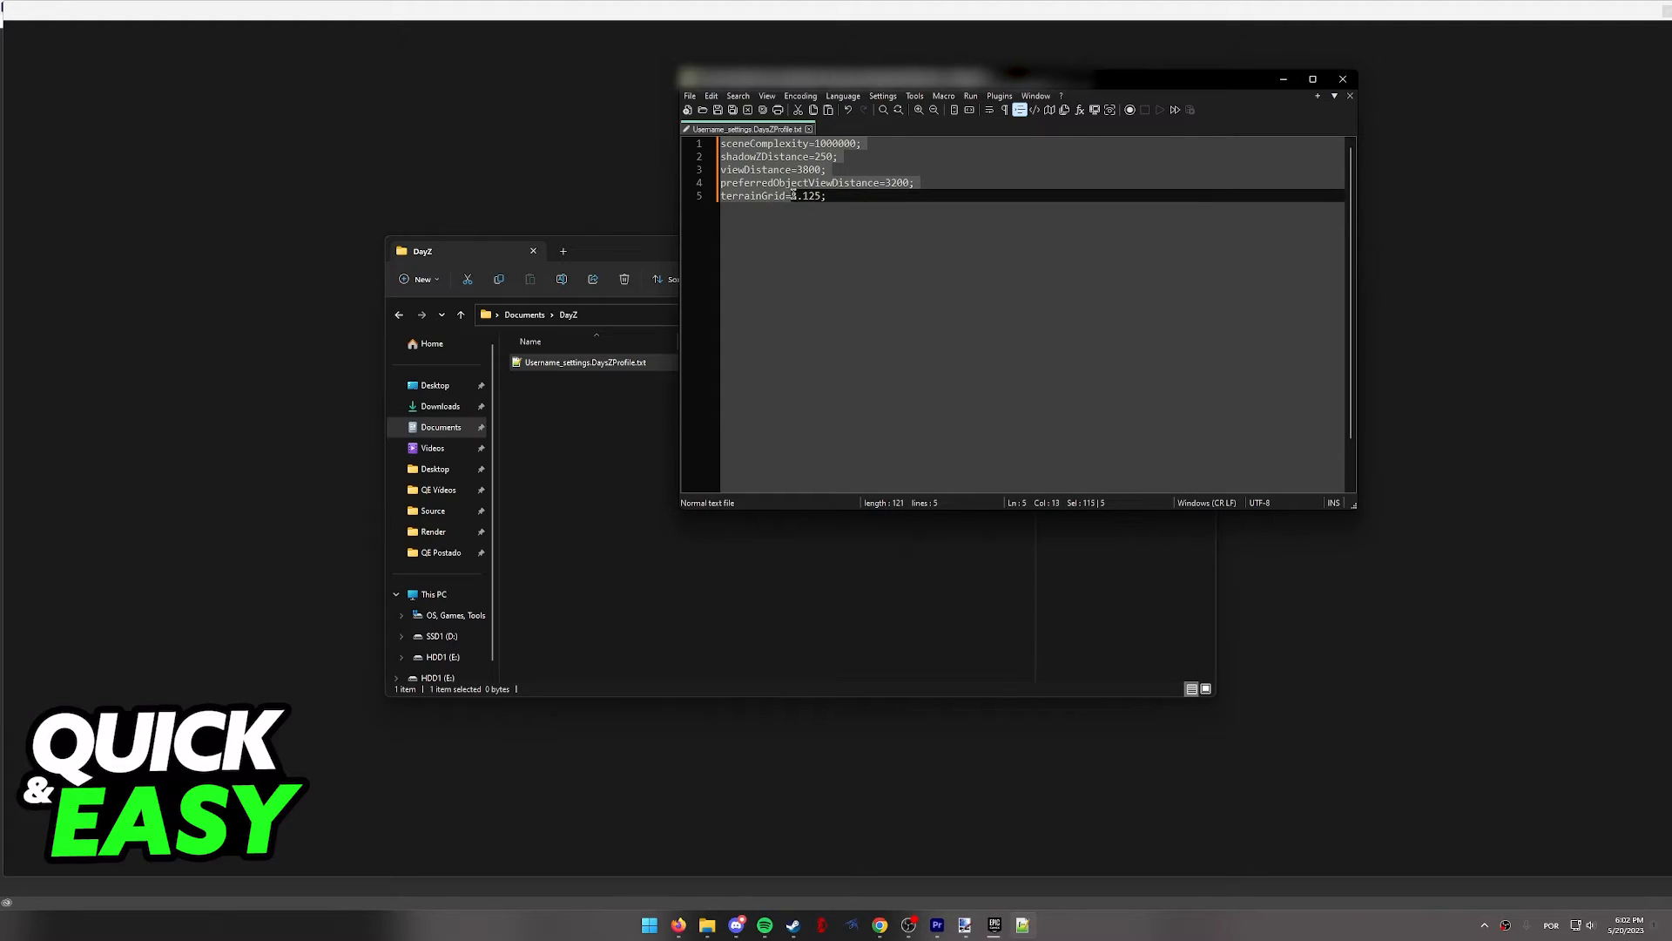
pyautogui.click(767, 169)
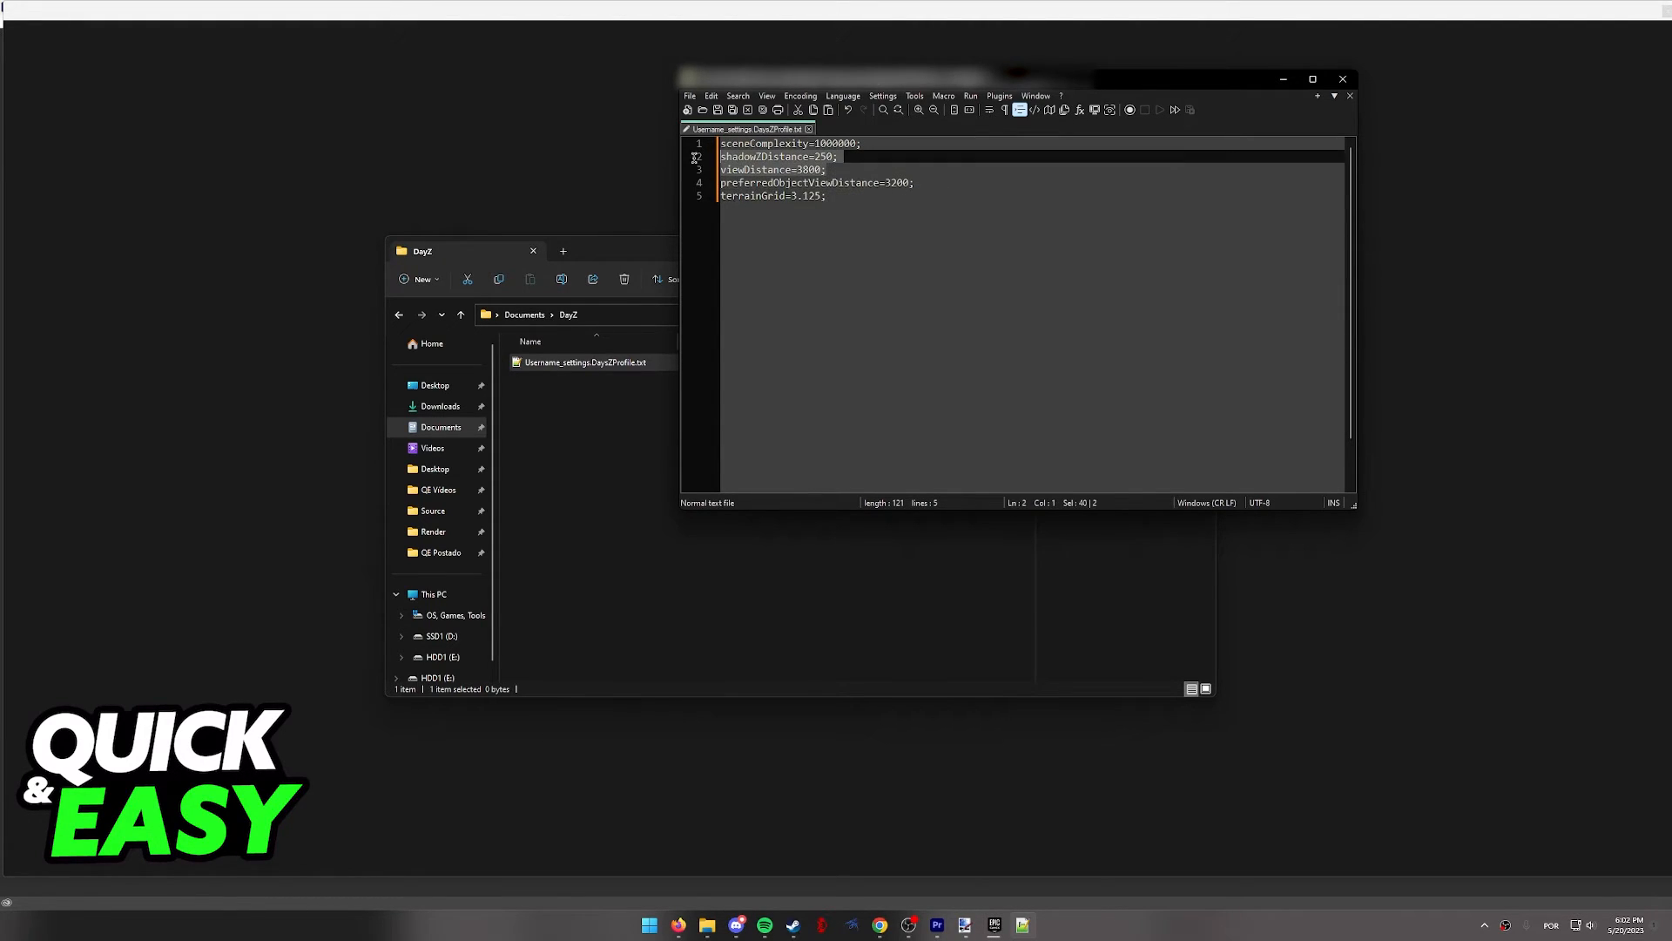
pyautogui.doubleClick(805, 169)
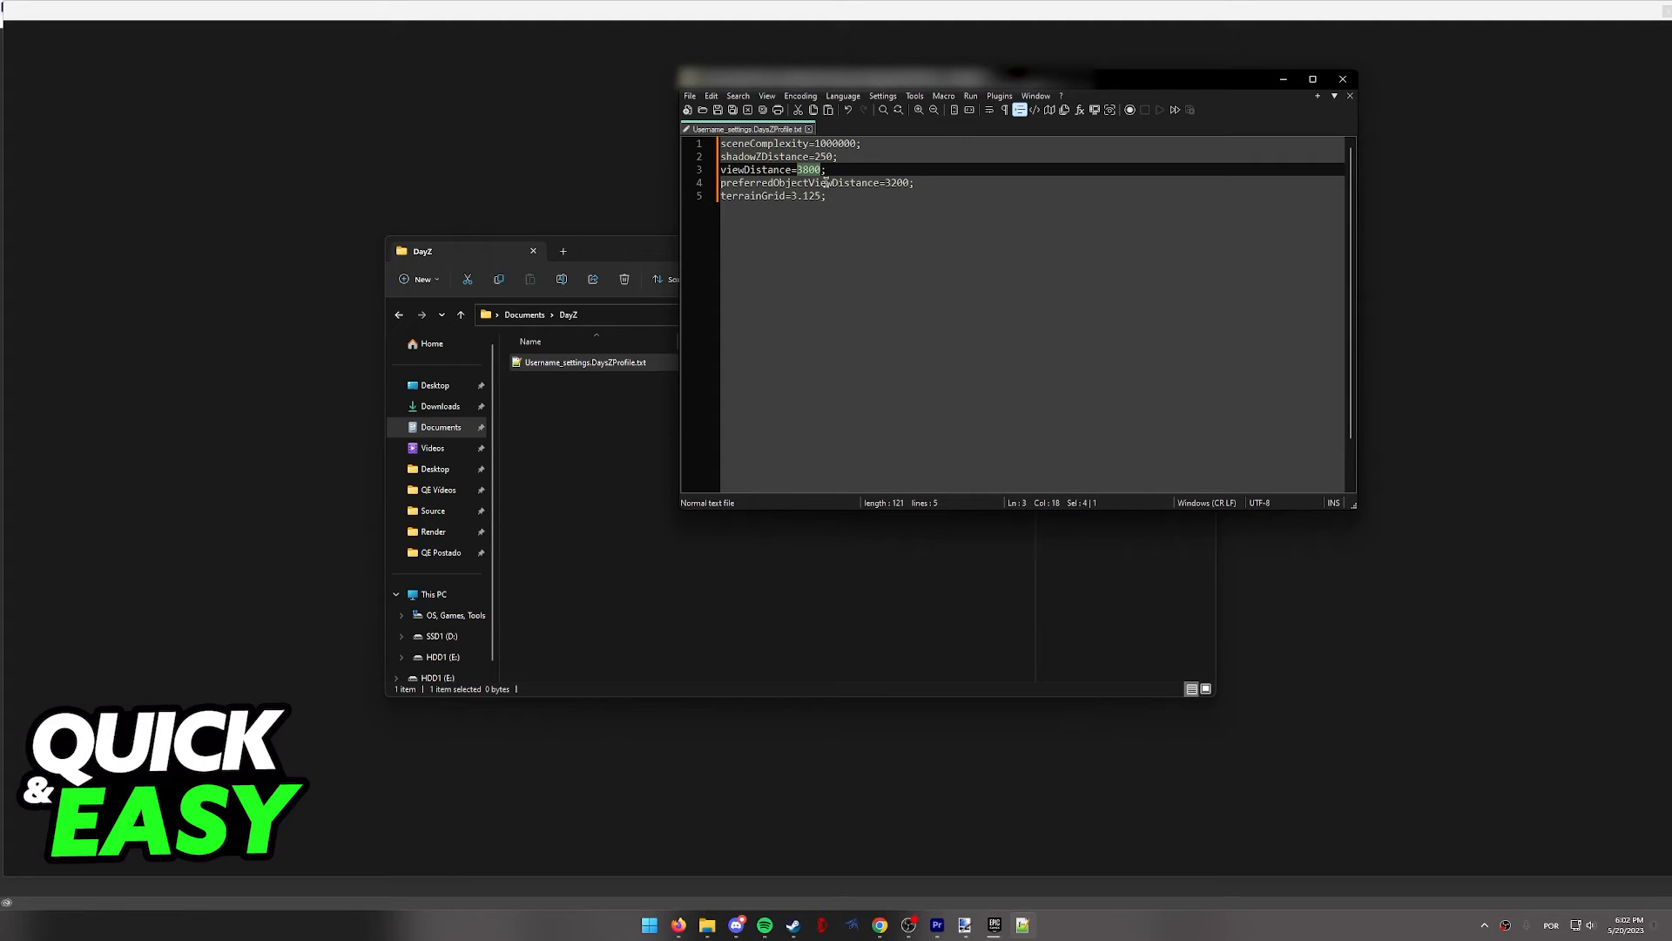
# - Set viewDistance to 10000, save the file and close Notepad++
pyautogui.write('10000')
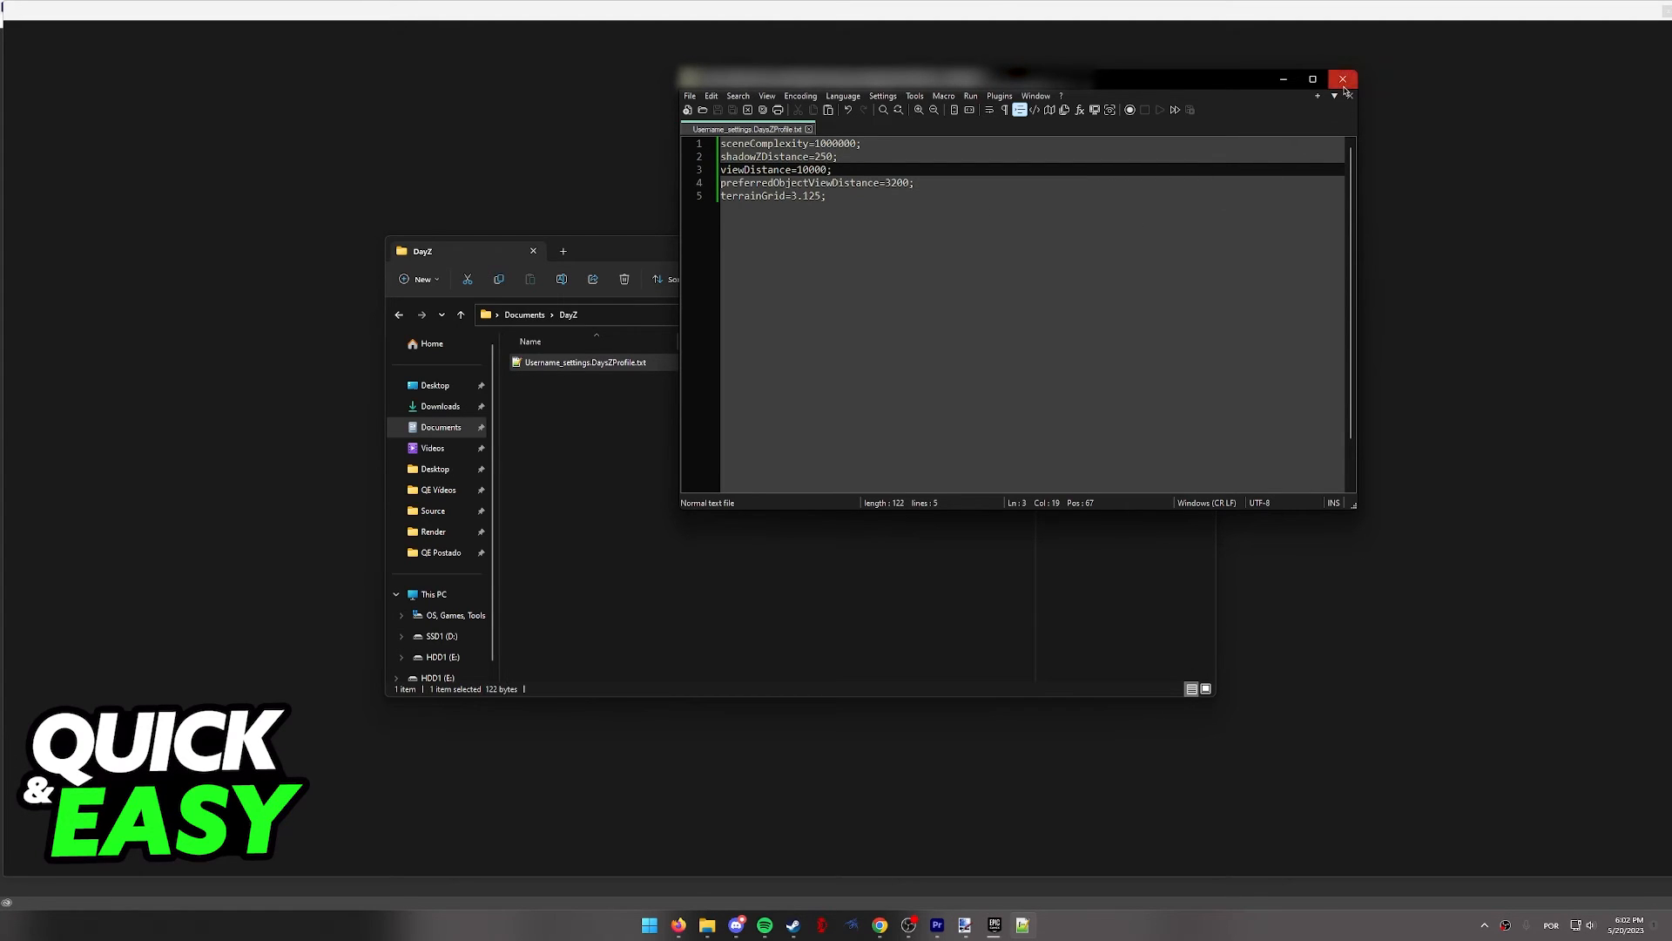
pyautogui.click(1341, 78)
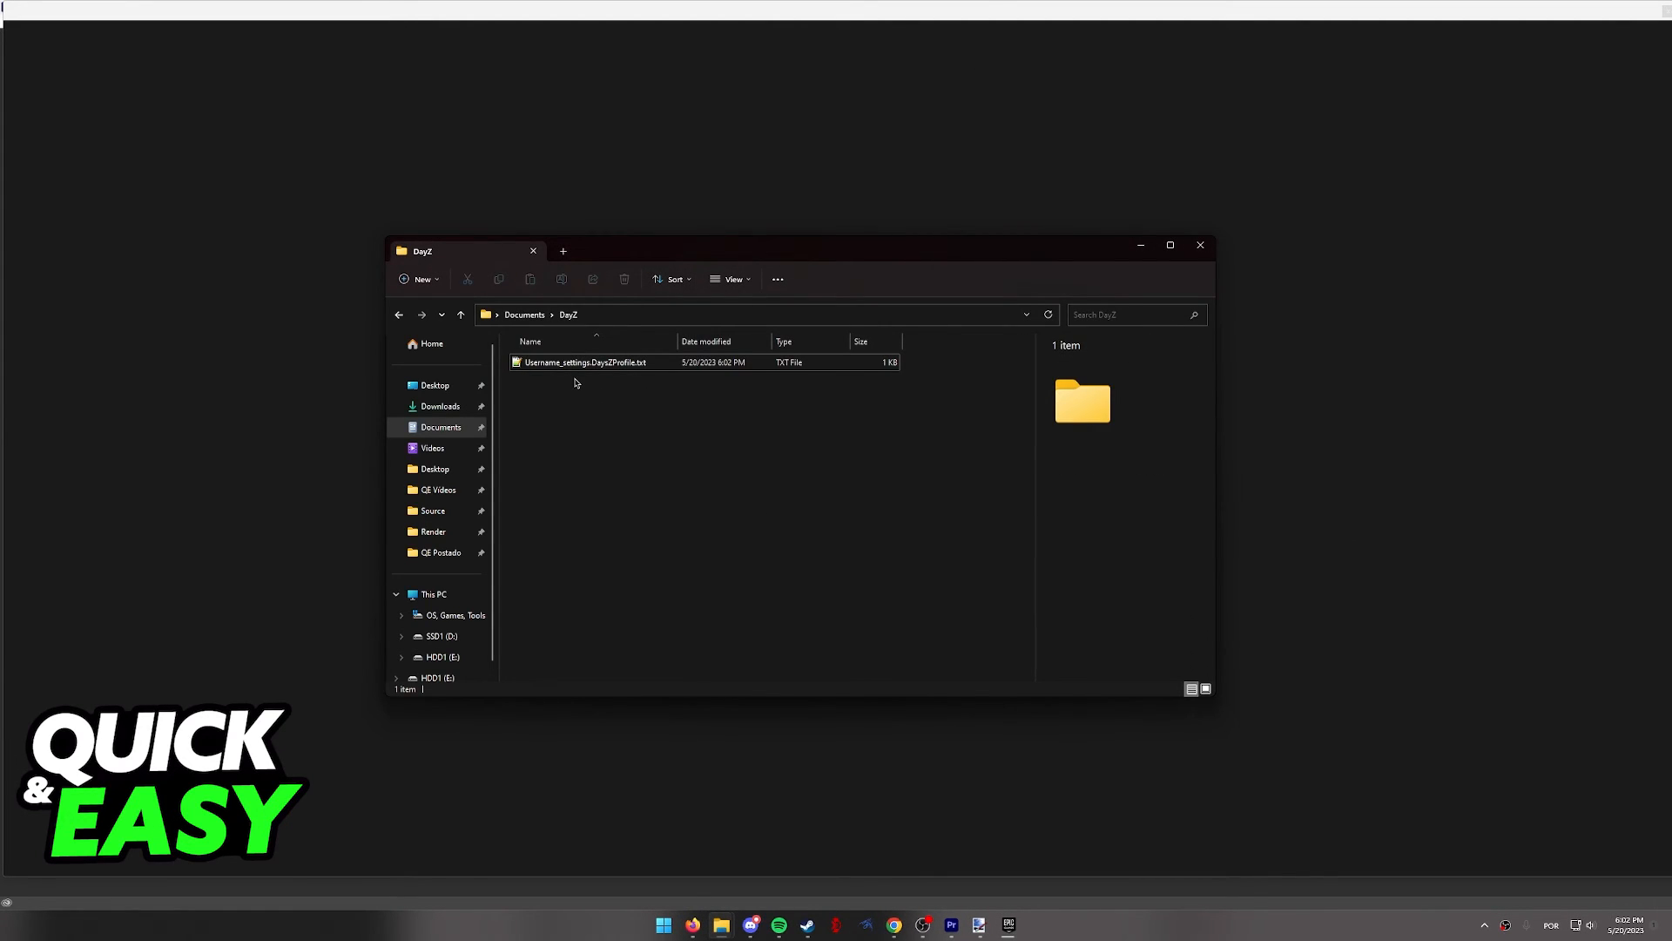